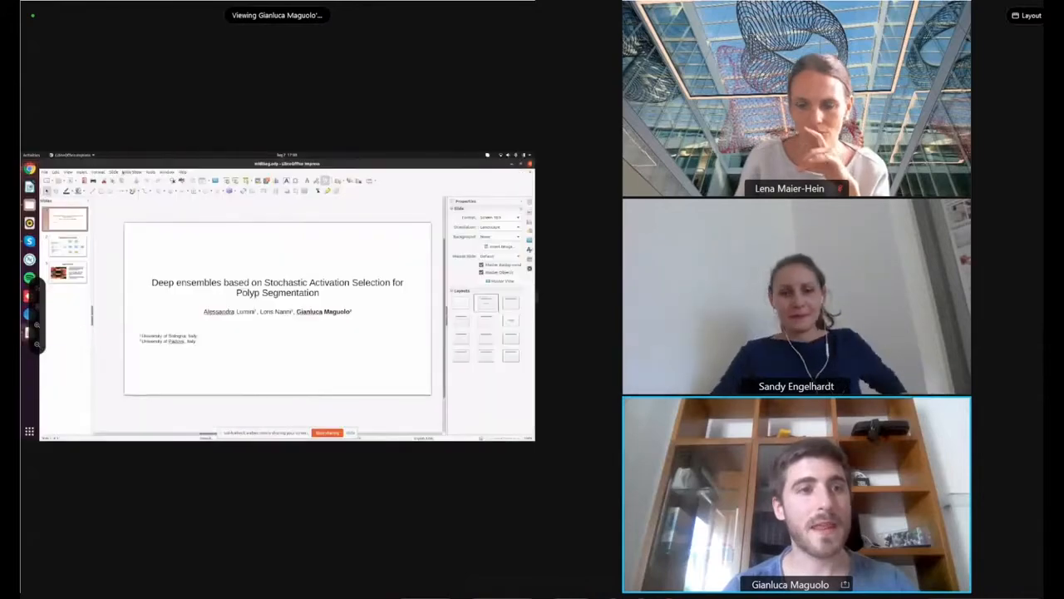
Show the second slide, 'Stochastic Activation', with its algorithm steps and ensemble diagram
click(114, 173)
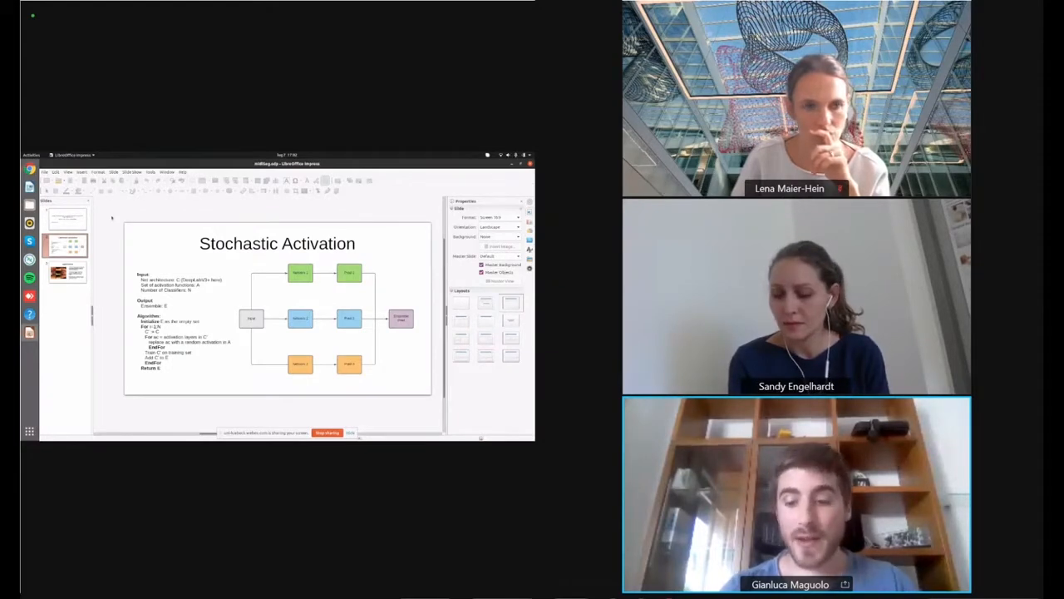
Show the third slide, 'Applications', with the colonoscopy sample images and results text
click(65, 273)
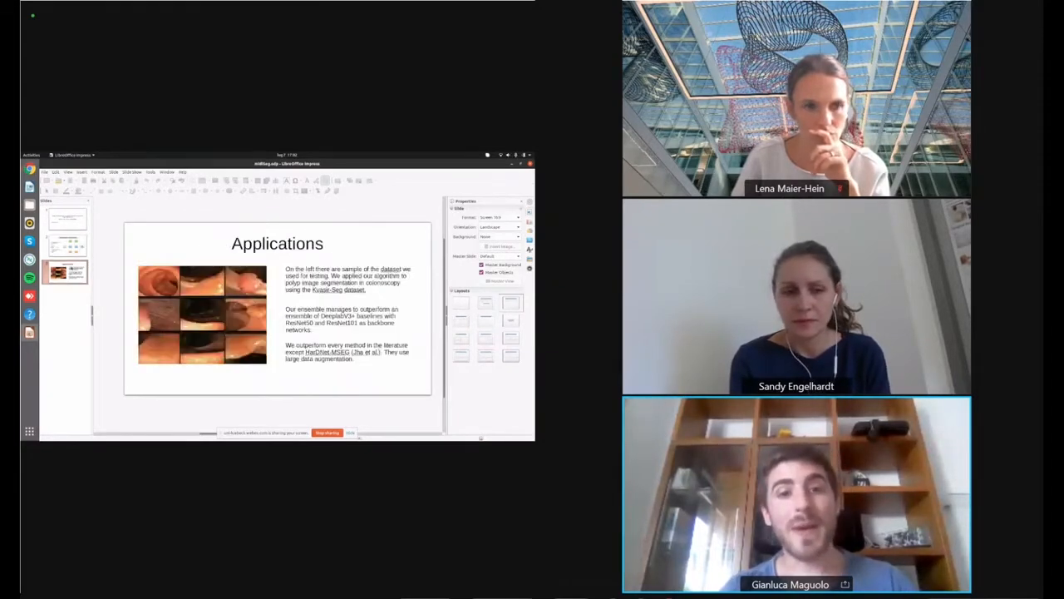